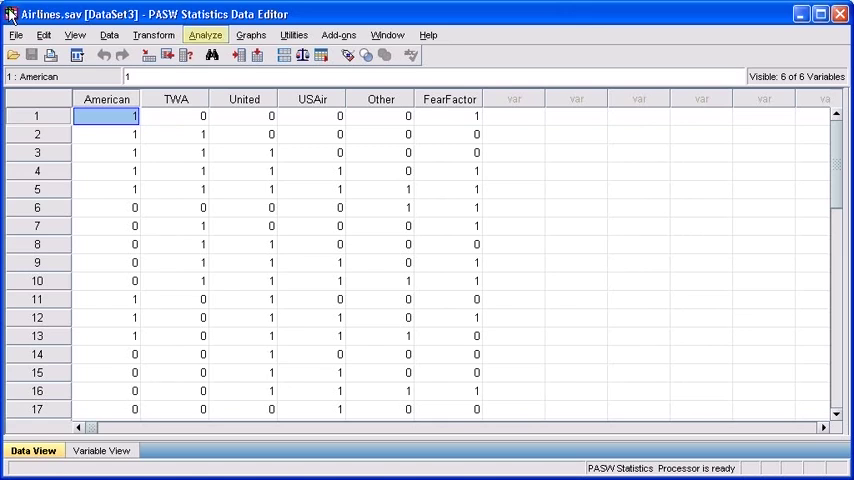
# Open the Multiple Response Crosstabs dialog from the Analyze menu.
pyautogui.click(206, 35)
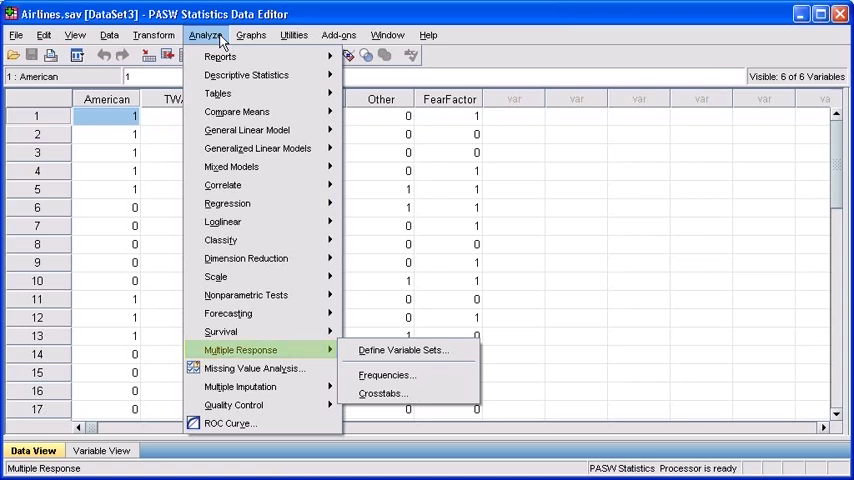
pyautogui.moveTo(250, 357)
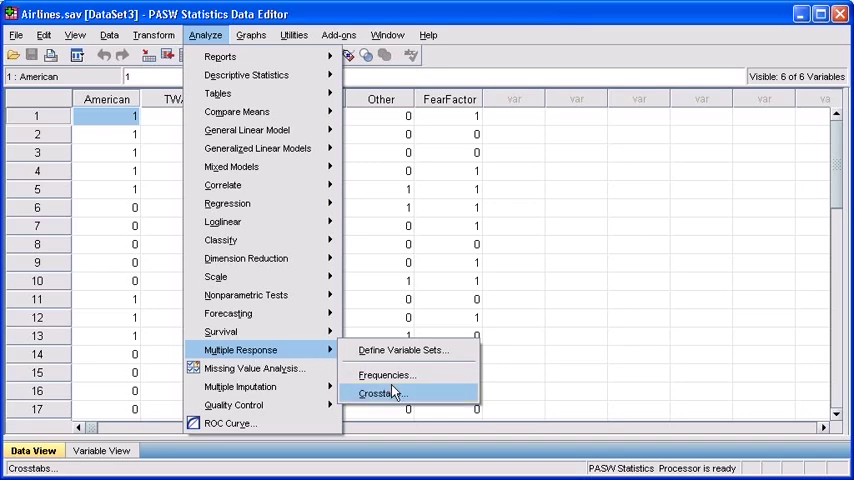
pyautogui.click(380, 393)
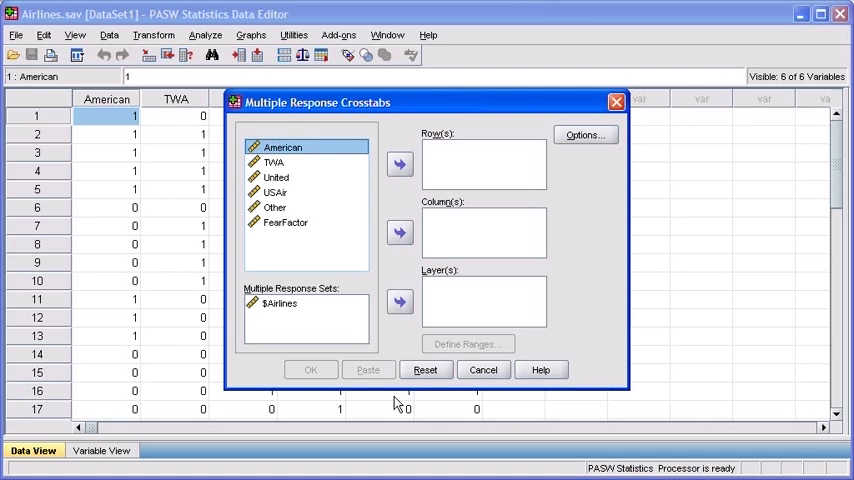
# Move FearFactor into the Row(s) list.
pyautogui.click(285, 222)
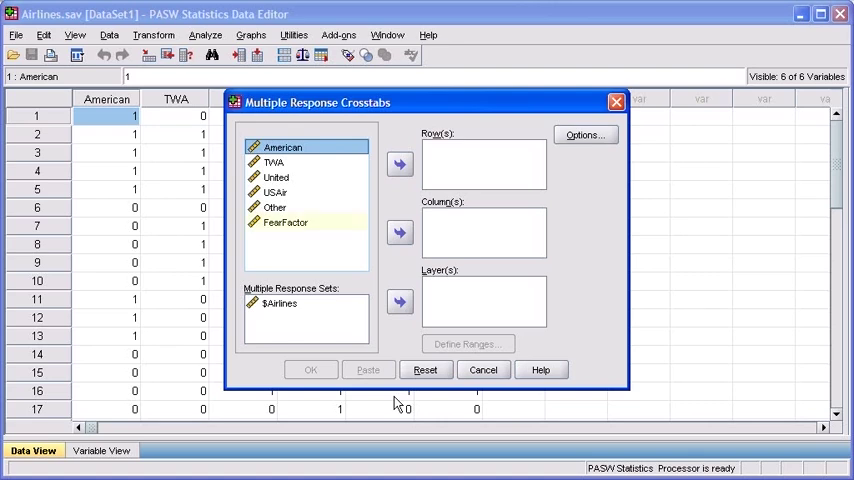
pyautogui.click(285, 222)
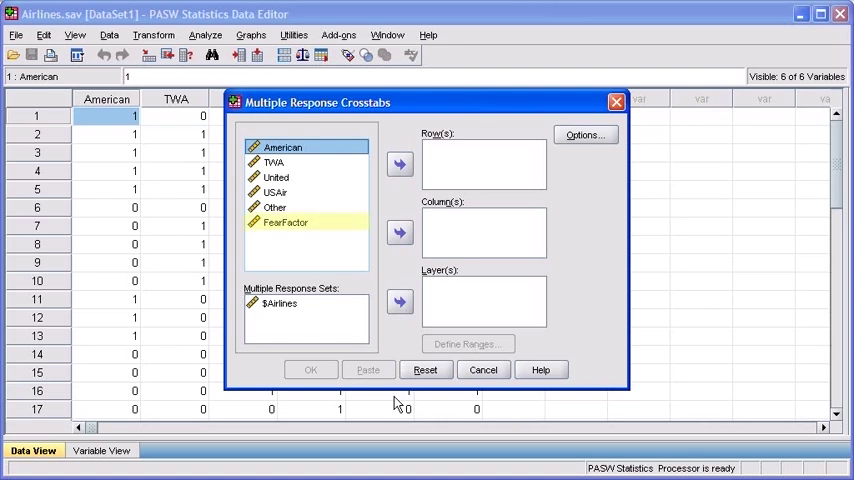
pyautogui.click(285, 222)
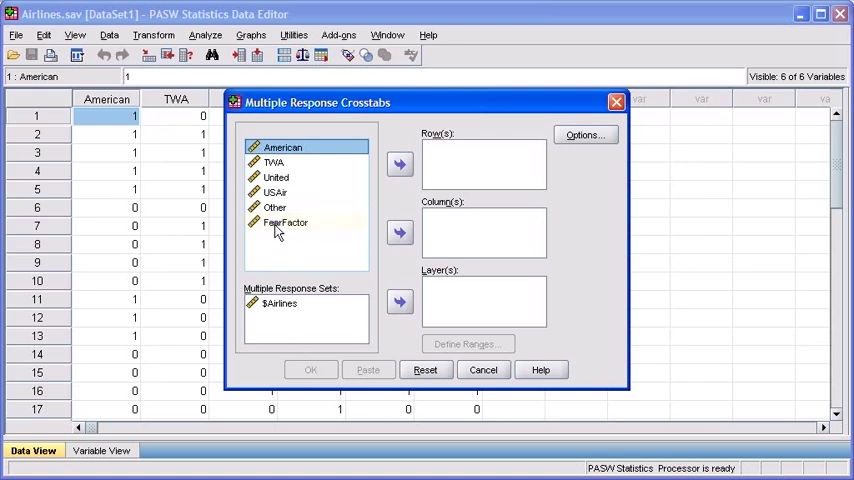
pyautogui.click(286, 222)
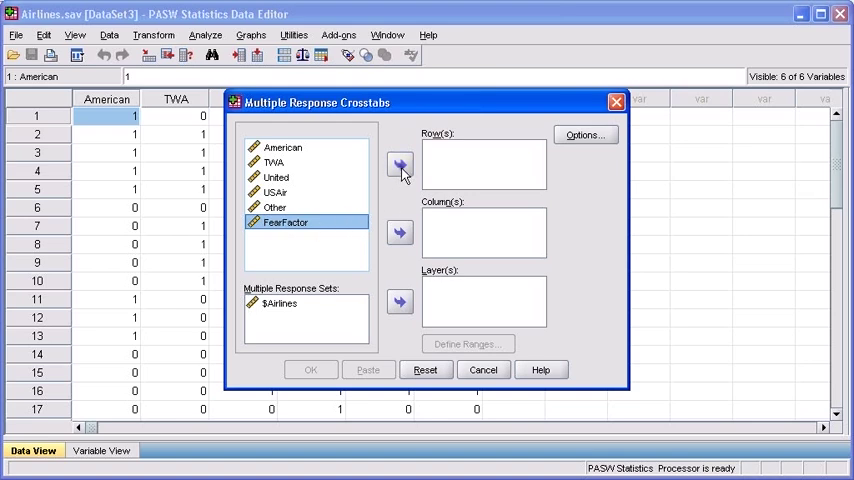
pyautogui.click(399, 165)
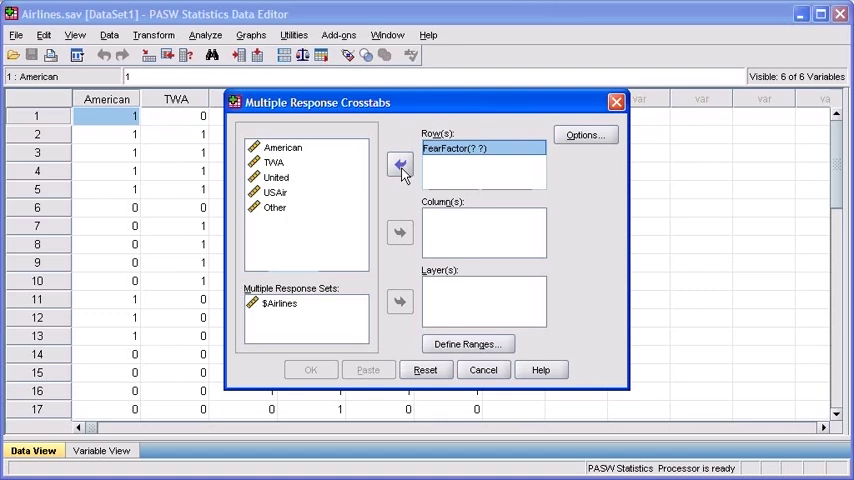
# Move the $Airlines response set into Column(s), then reselect FearFactor in Row(s).
pyautogui.click(280, 303)
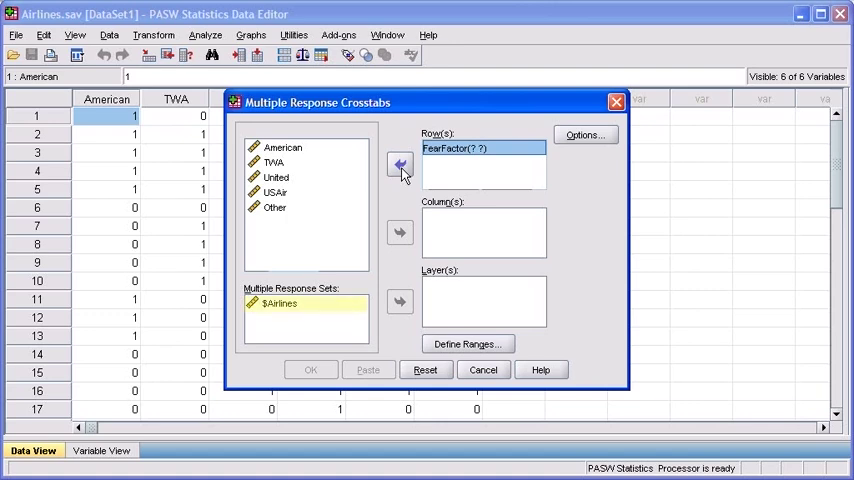
pyautogui.click(280, 303)
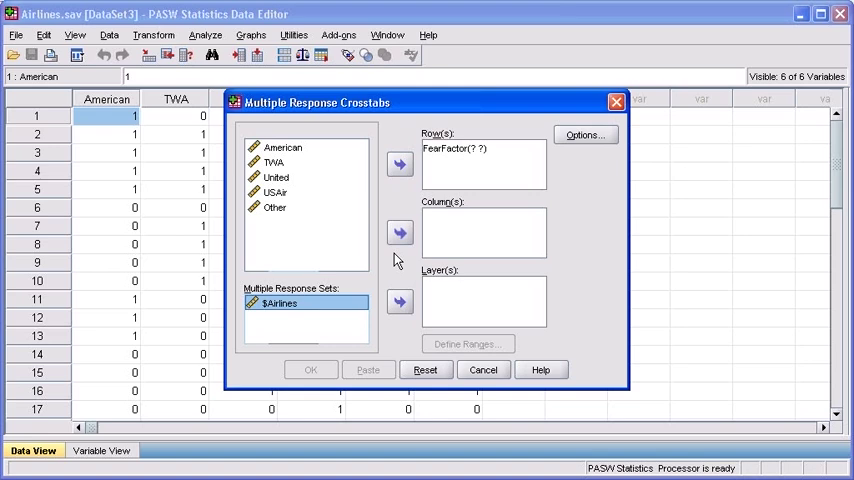
pyautogui.click(399, 233)
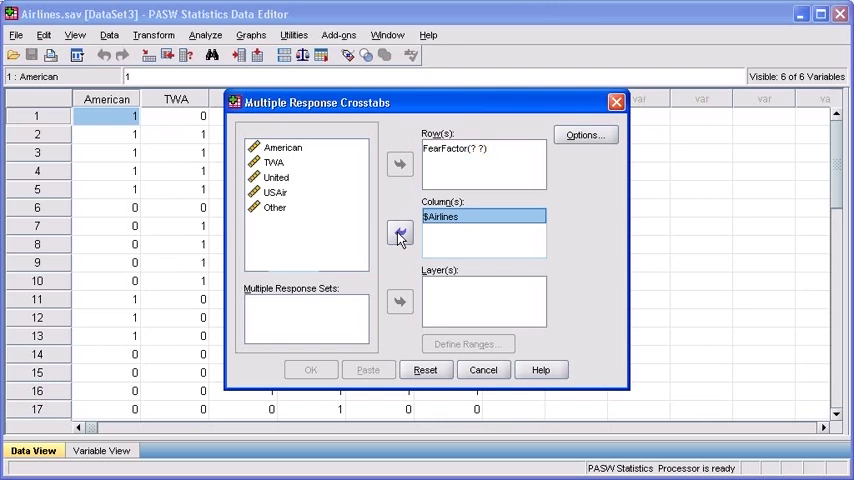
pyautogui.click(460, 148)
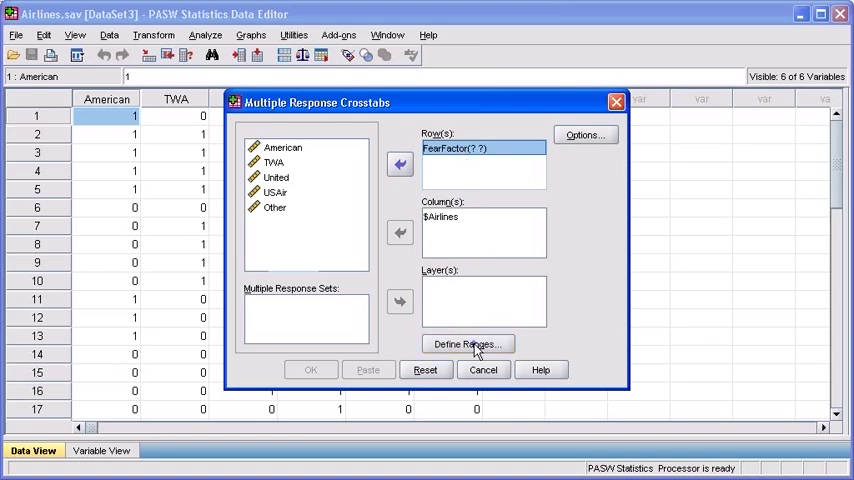
# Define FearFactor's range with minimum 0 and maximum 1.
pyautogui.click(467, 344)
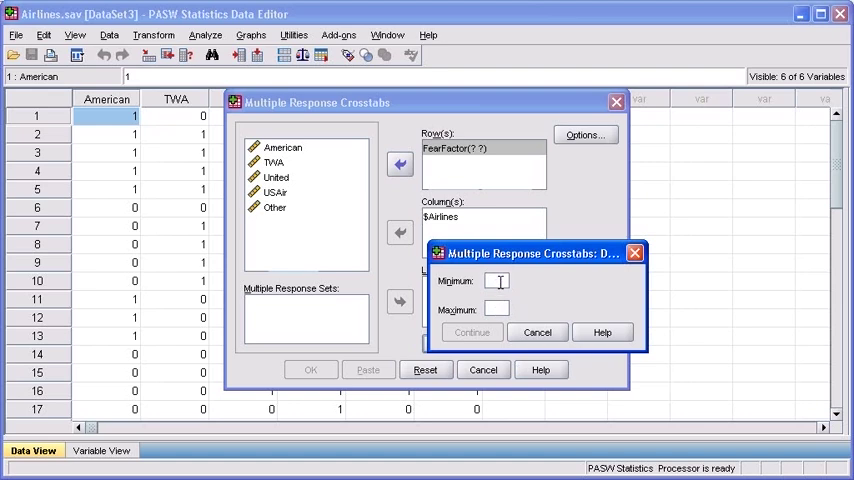
pyautogui.write('0')
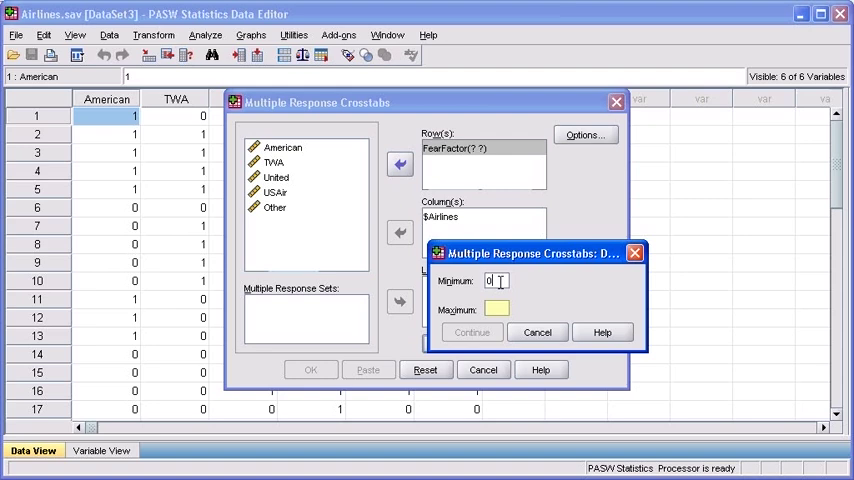
pyautogui.click(497, 308)
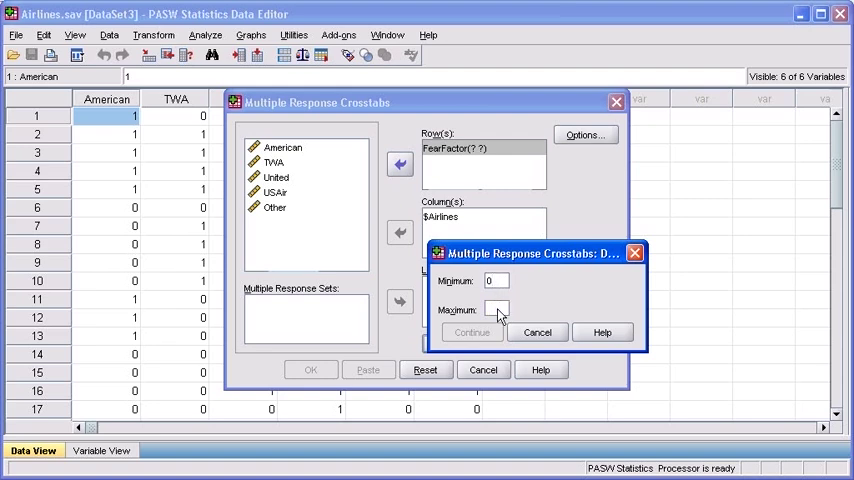
pyautogui.write('1')
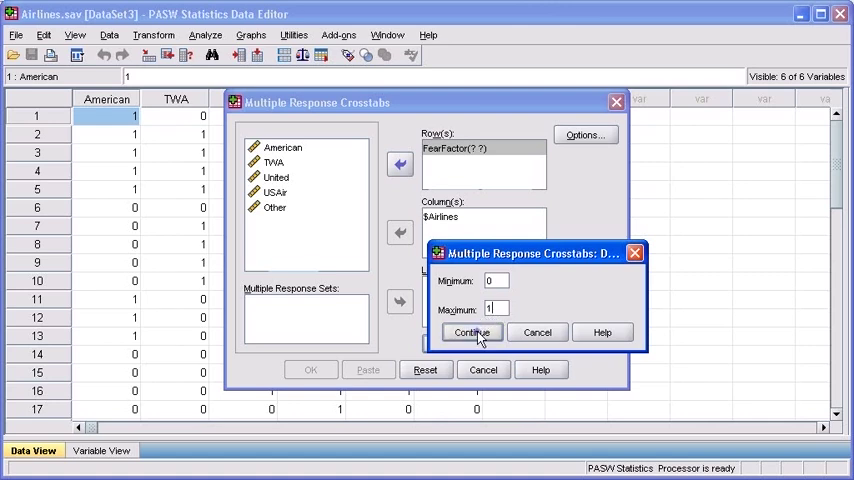
pyautogui.click(471, 332)
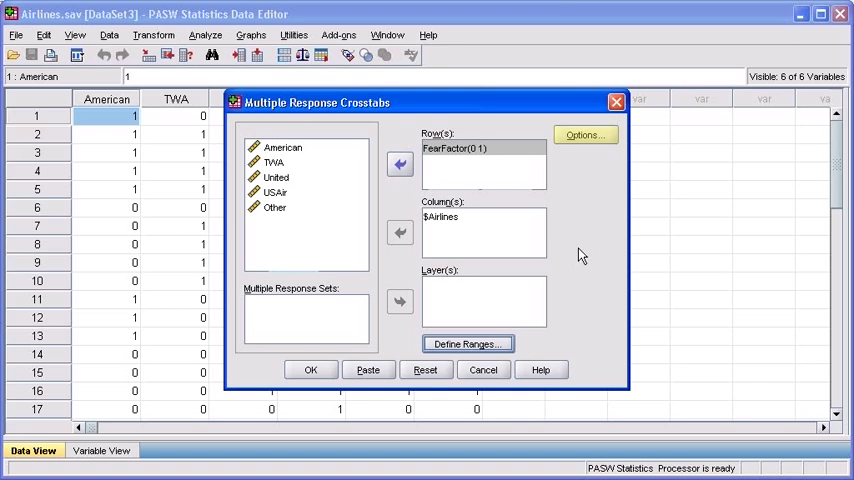
pyautogui.click(584, 135)
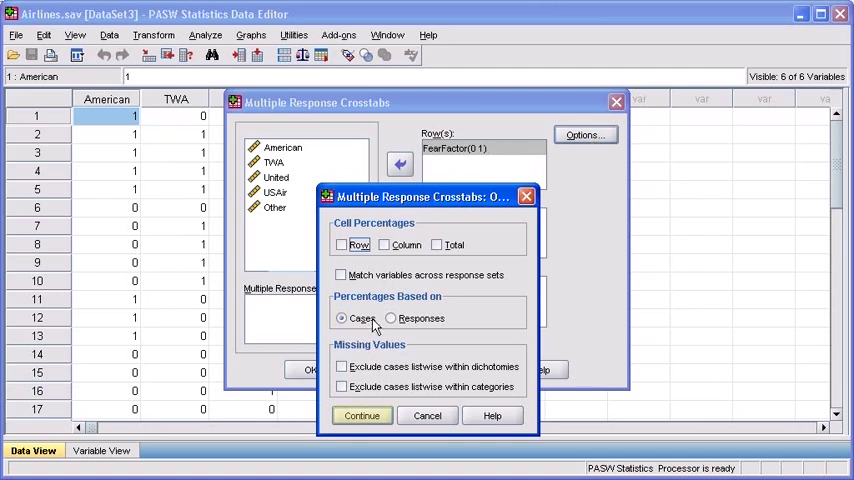
# Keep the default percentage and missing-value options and run the FearFactor by $Airlines crosstab.
pyautogui.click(361, 415)
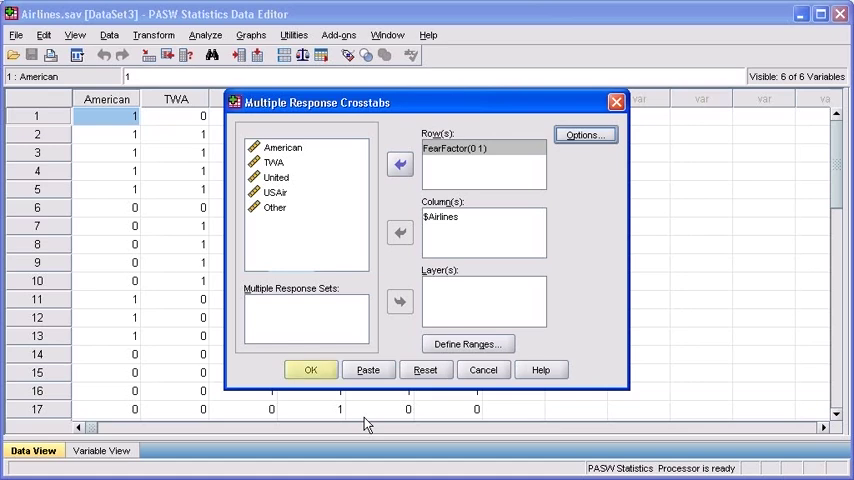
pyautogui.click(310, 369)
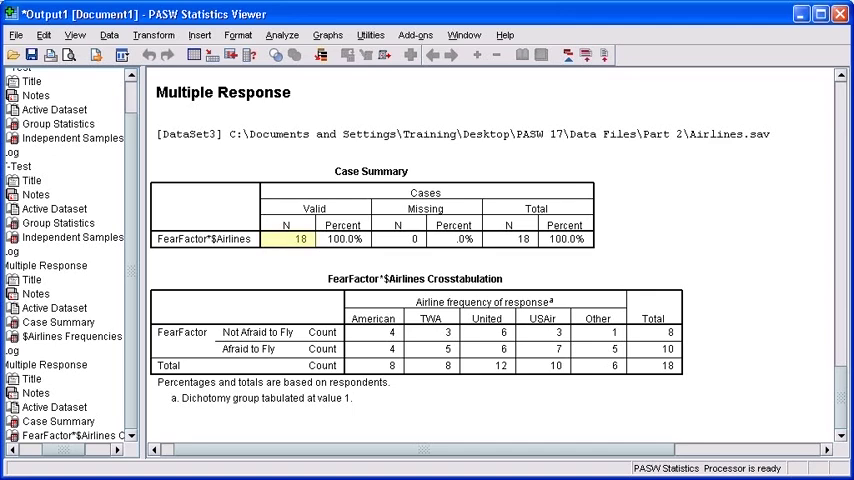
pyautogui.click(653, 348)
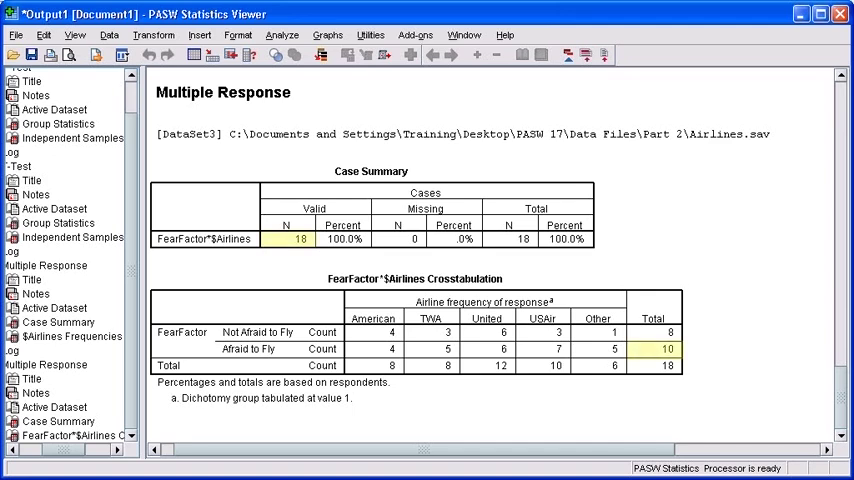